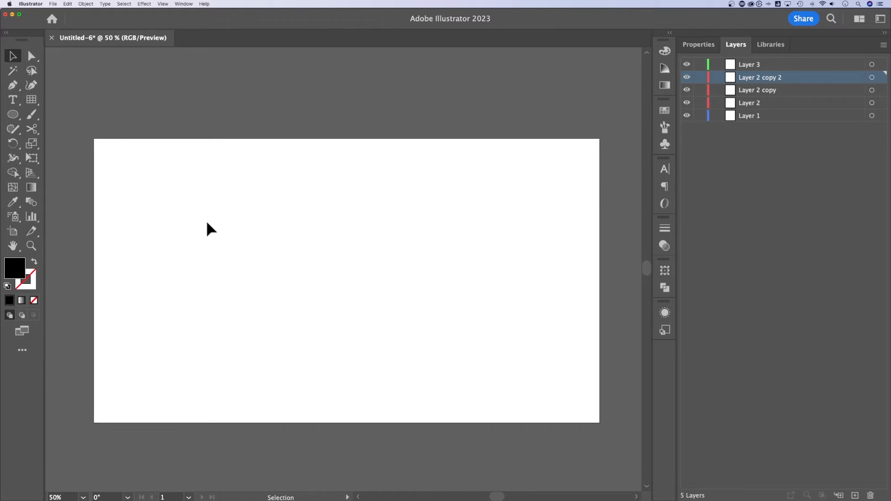
# Step: Type a 'LOREM IPSUM' point-type line on the left of the artboard
pyautogui.click(13, 100)
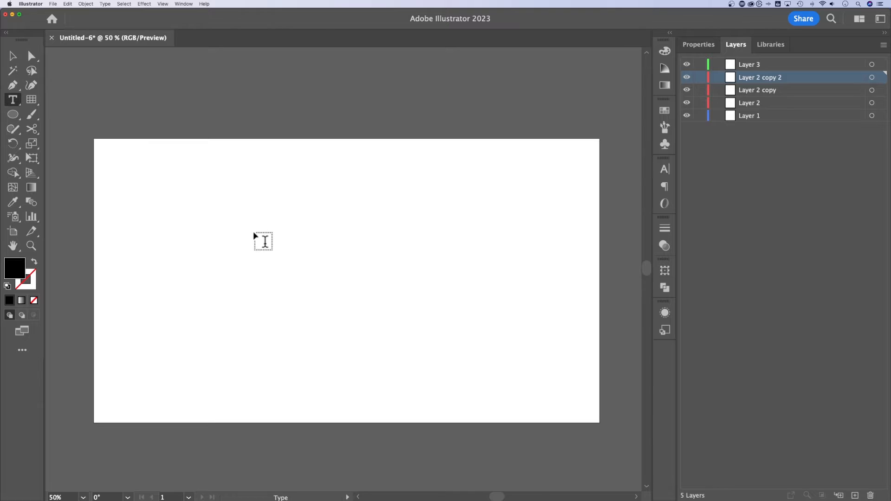
pyautogui.write('LOREM IPSUM')
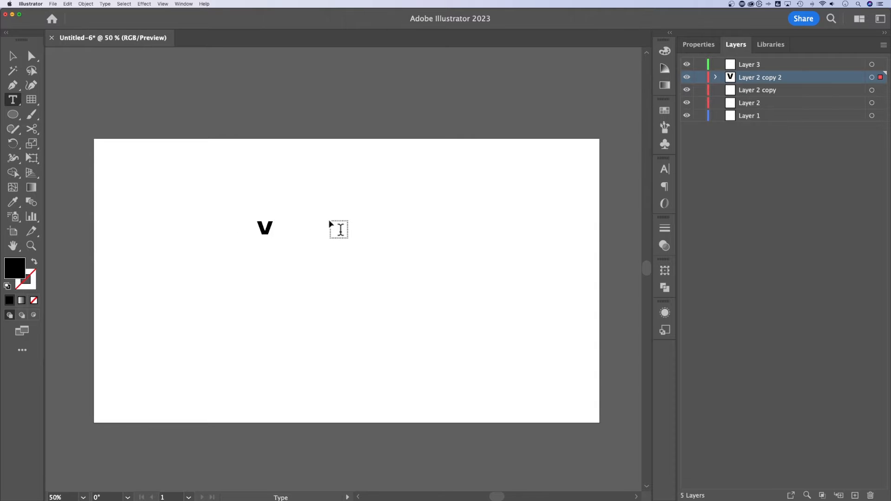
pyautogui.write('LOREM IPSUM')
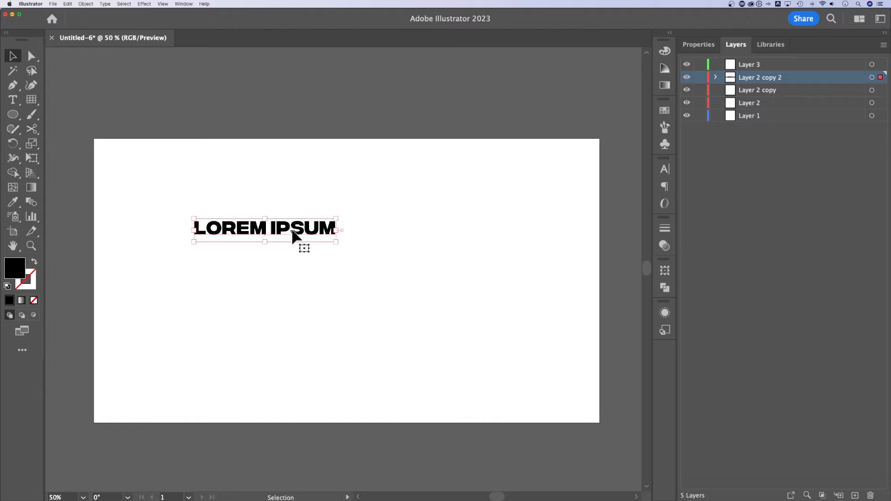
pyautogui.moveTo(332, 204)
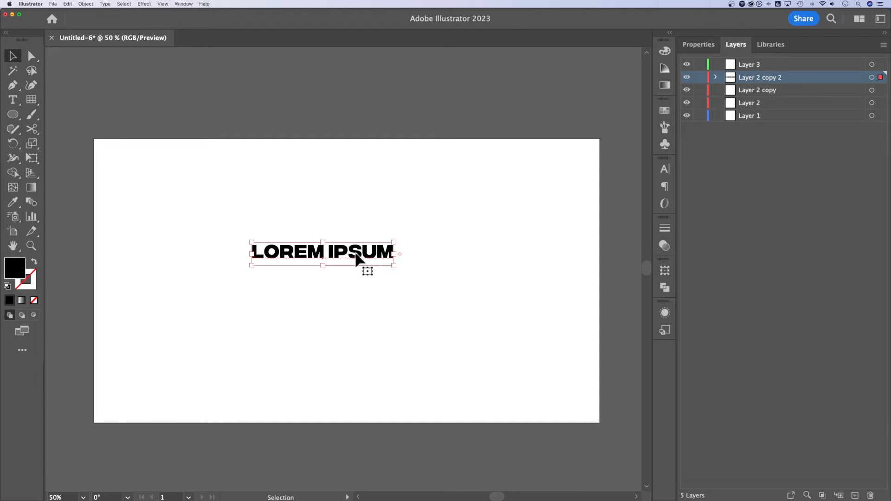
pyautogui.moveTo(395, 241)
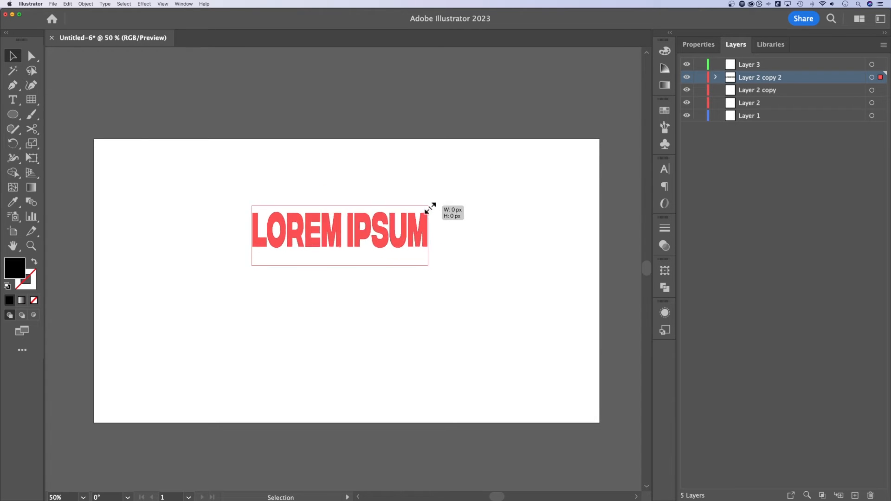
# Step: Tilt the LOREM IPSUM line about 17 degrees and move it to the upper left
pyautogui.moveTo(431, 206); pyautogui.dragTo(398, 245)
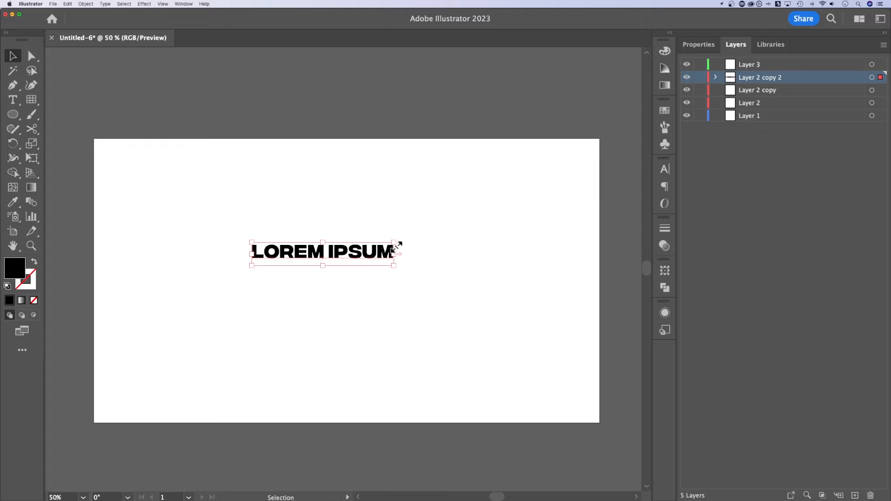
pyautogui.moveTo(398, 241)
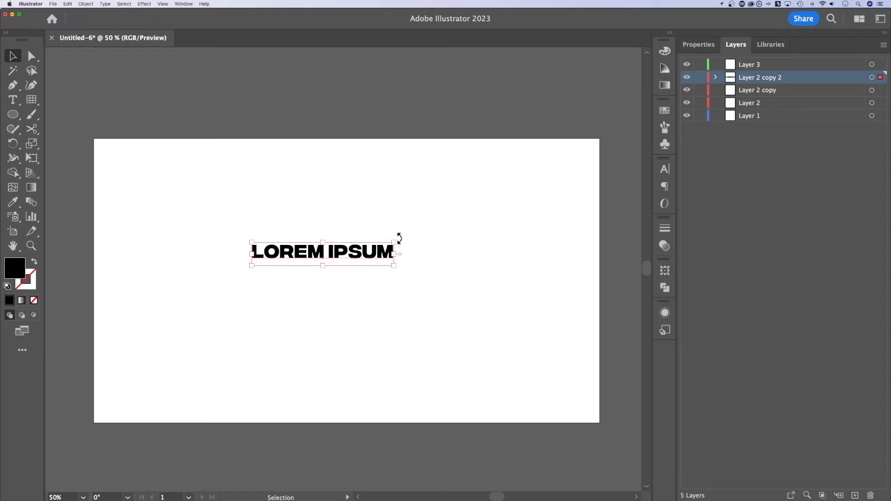
pyautogui.moveTo(397, 238); pyautogui.dragTo(392, 214)
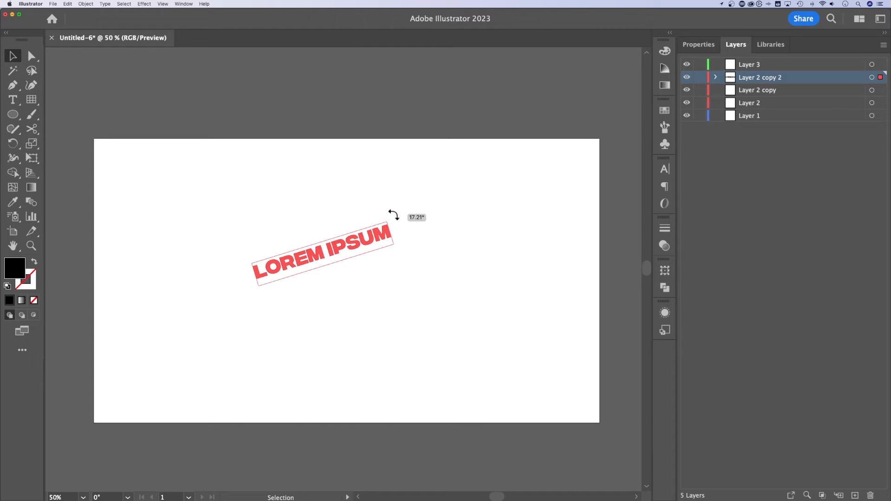
pyautogui.moveTo(392, 214); pyautogui.dragTo(407, 199)
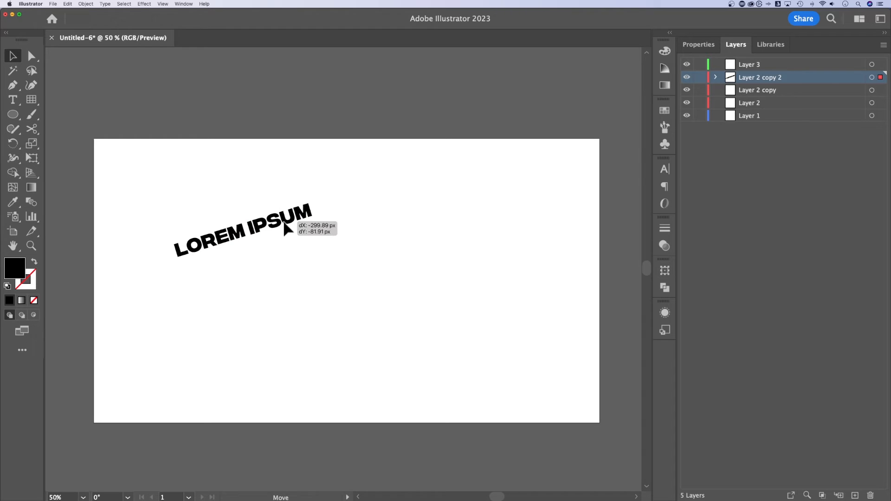
pyautogui.click(13, 100)
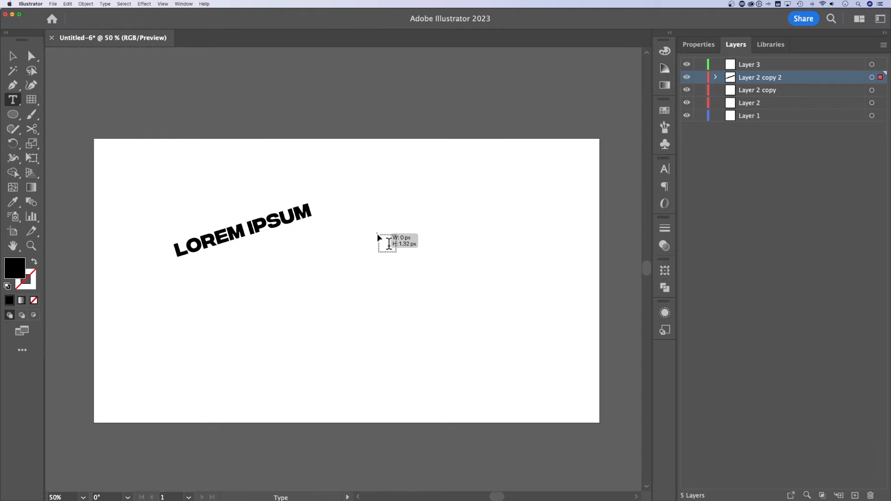
# Step: Draw a placeholder-text paragraph box on the right half of the artboard
pyautogui.moveTo(378, 233); pyautogui.dragTo(543, 401)
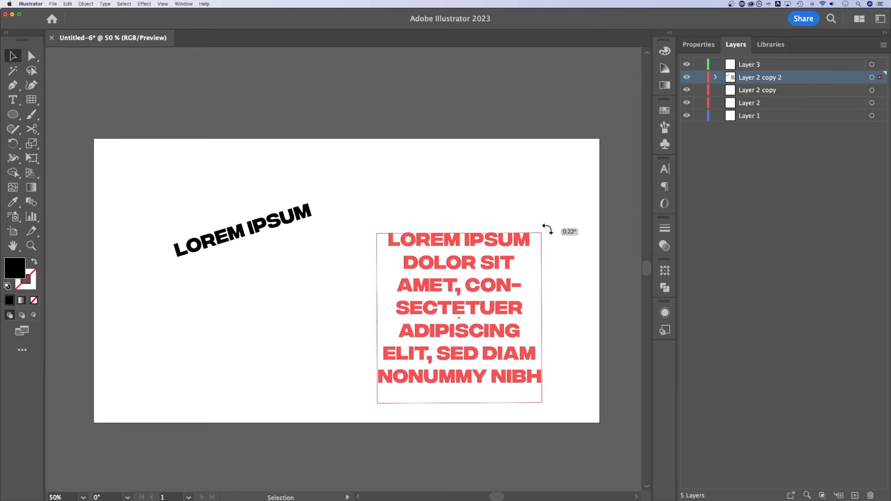
pyautogui.moveTo(544, 228); pyautogui.dragTo(463, 176)
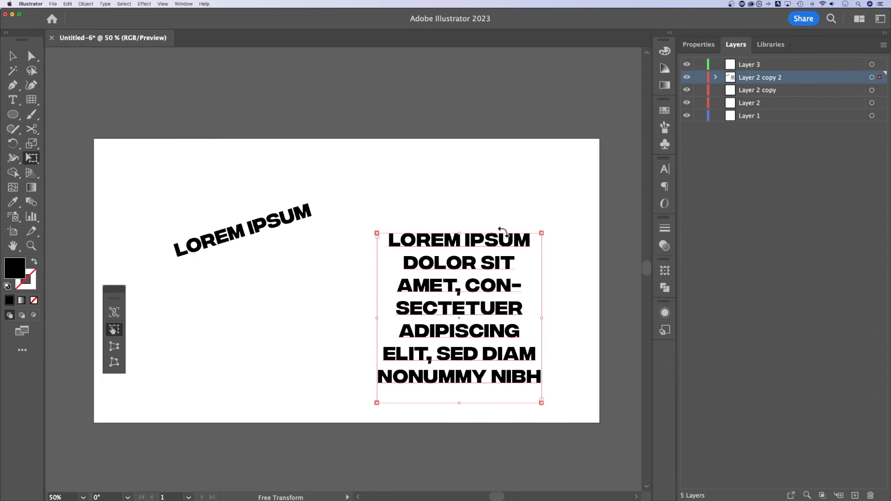
pyautogui.moveTo(32, 159)
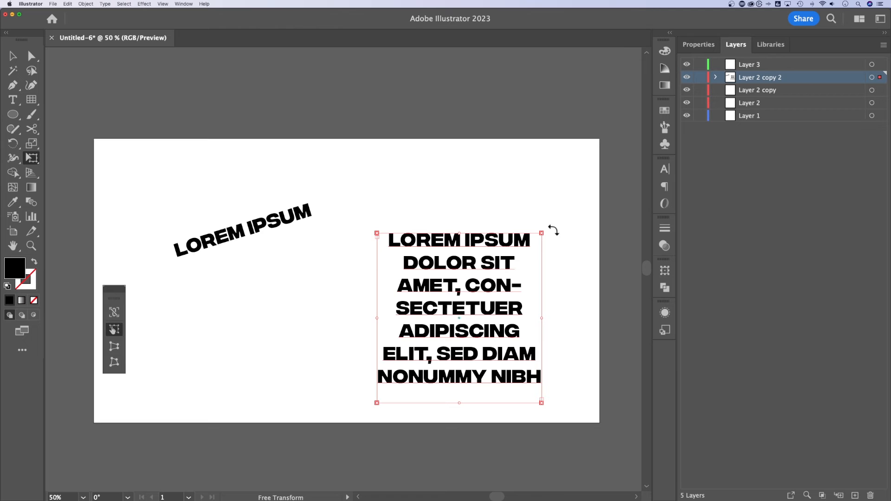
# Step: Rotate the paragraph box clockwise to a steep tilt, then select the LOREM IPSUM line
pyautogui.moveTo(541, 234); pyautogui.dragTo(550, 220)
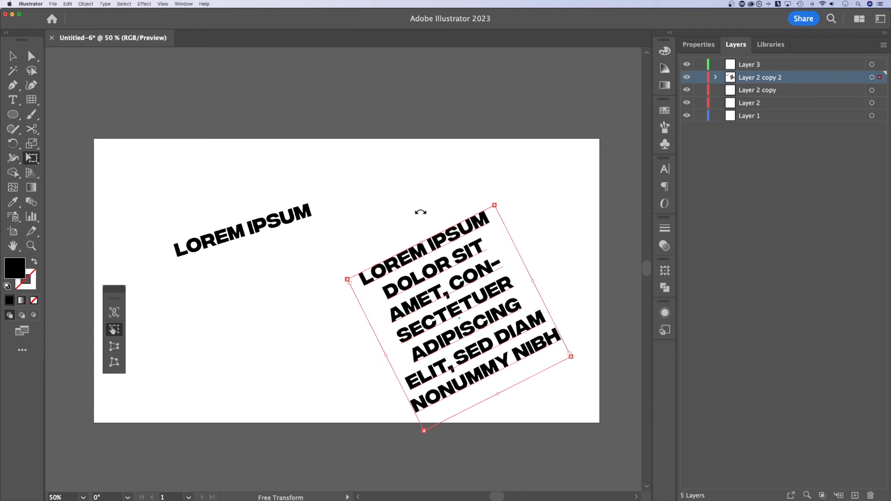
pyautogui.moveTo(169, 144)
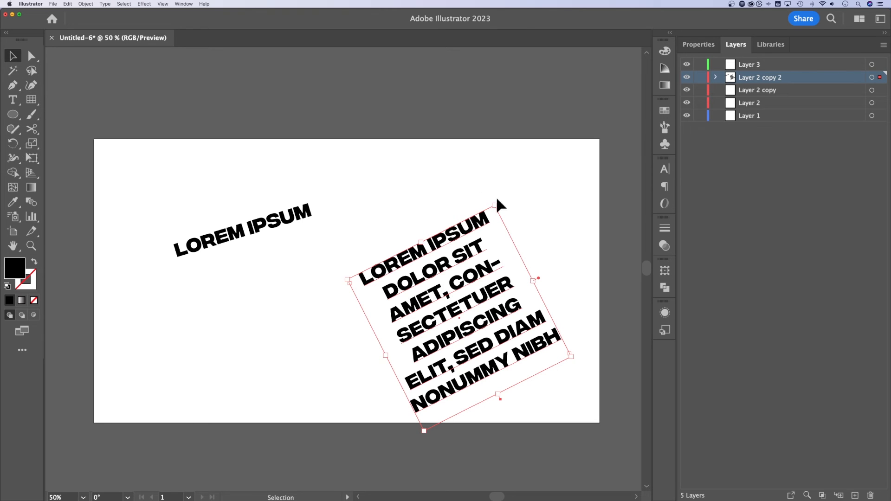
pyautogui.moveTo(523, 213)
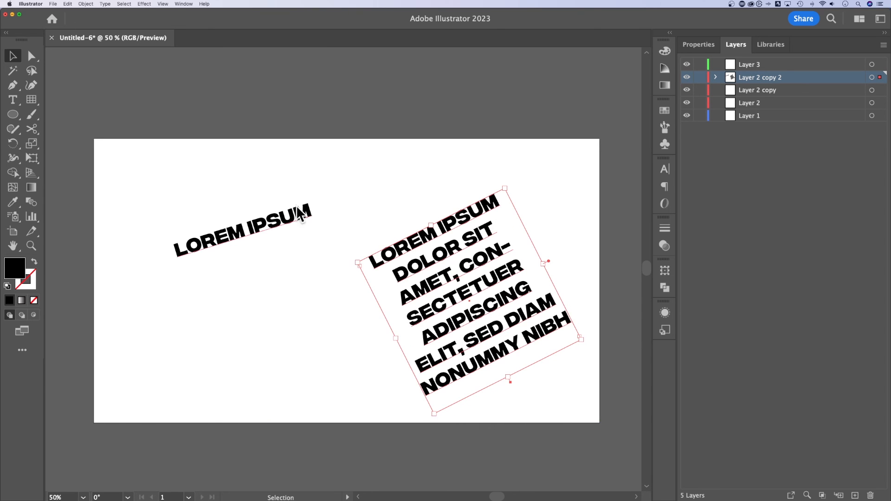
pyautogui.click(245, 233)
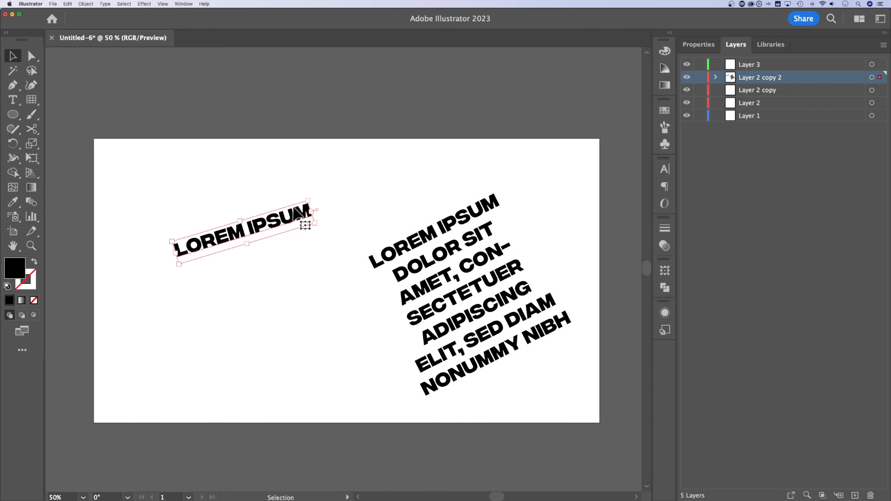
pyautogui.moveTo(318, 197)
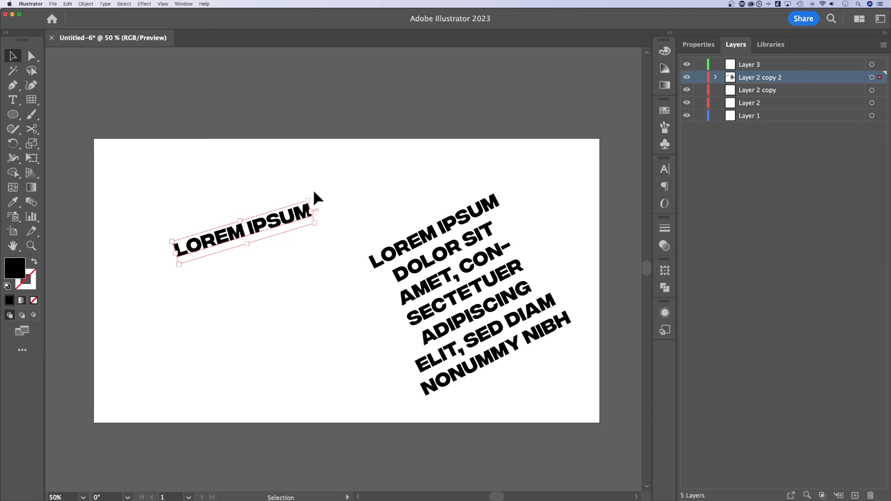